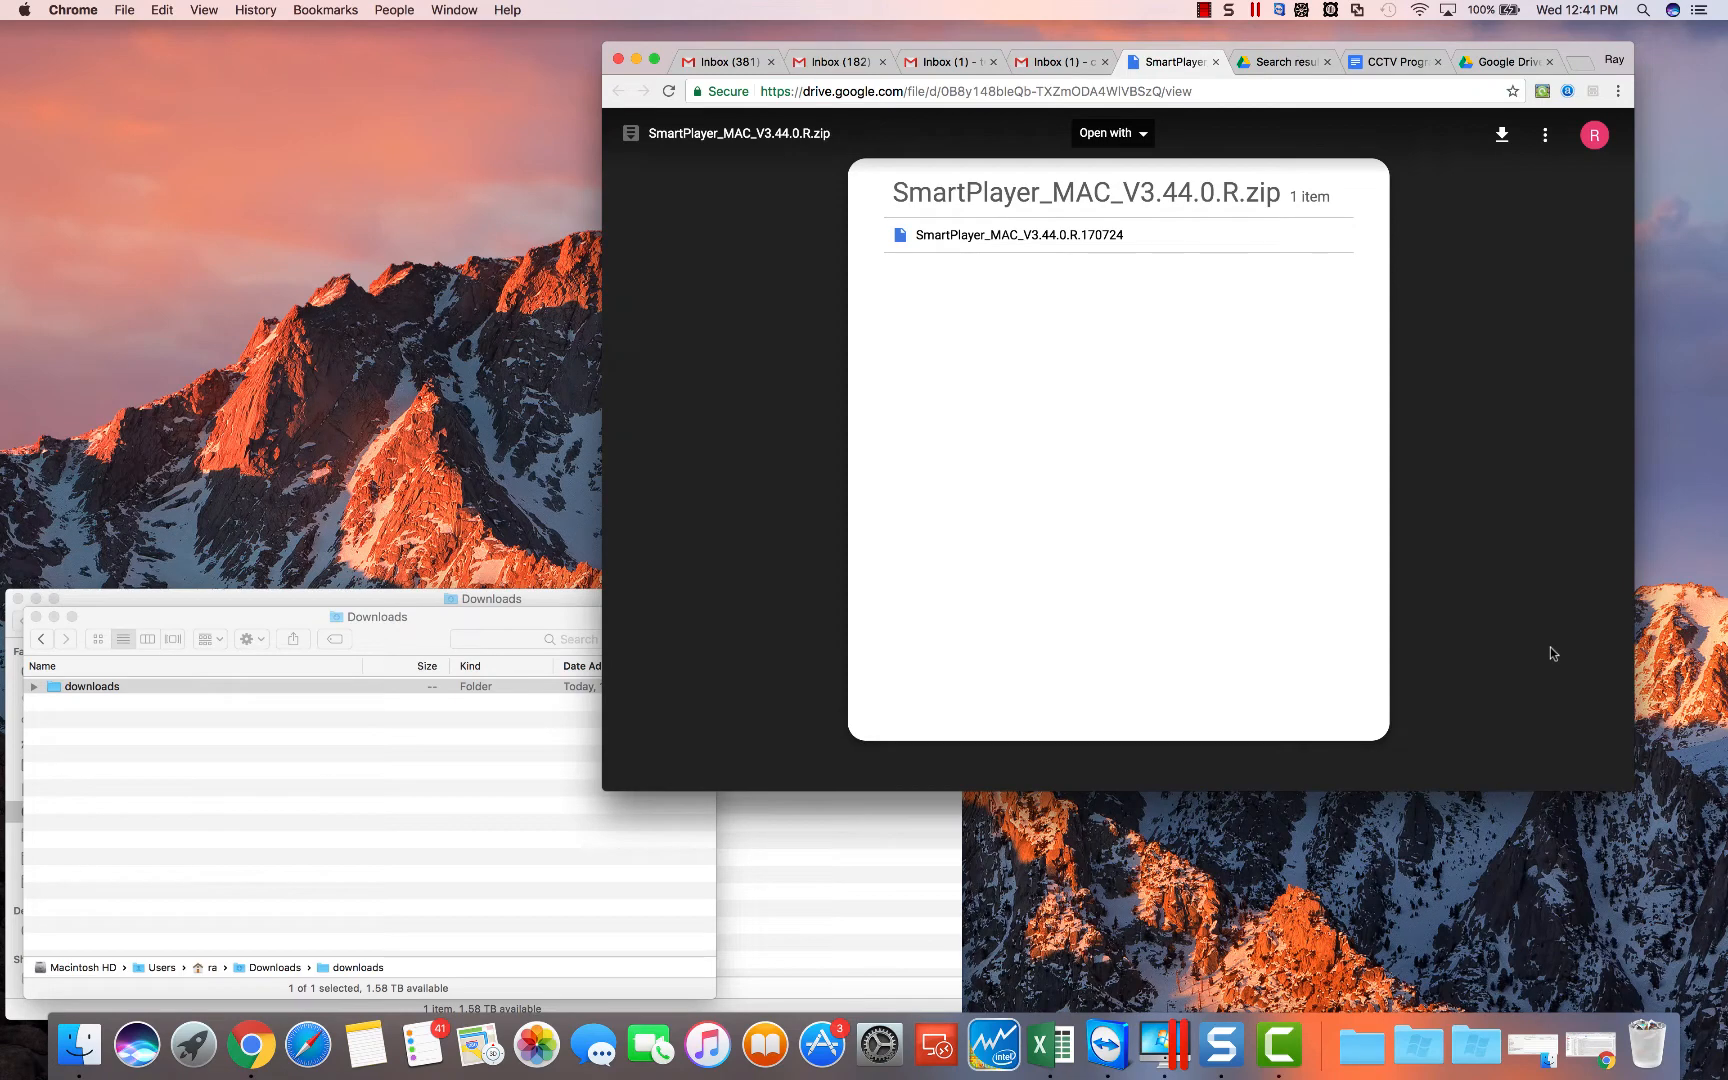
mouse_move(1500, 434)
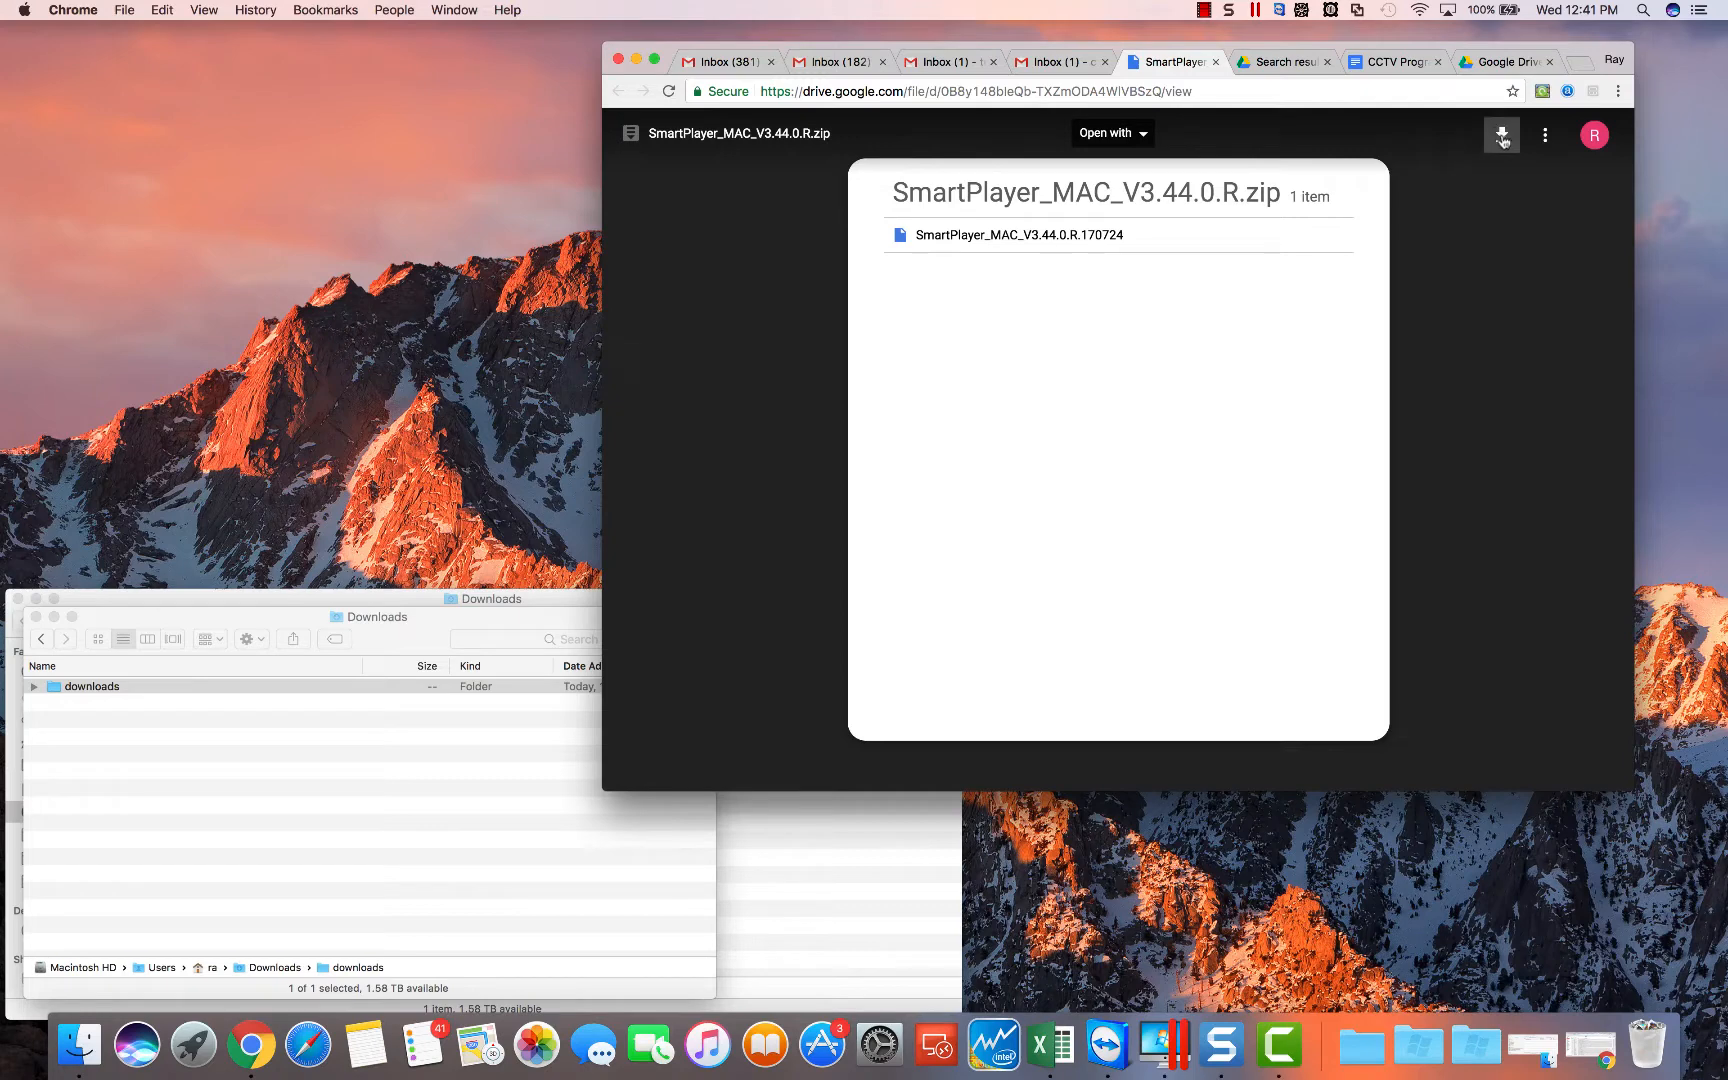
mouse_move(1500, 136)
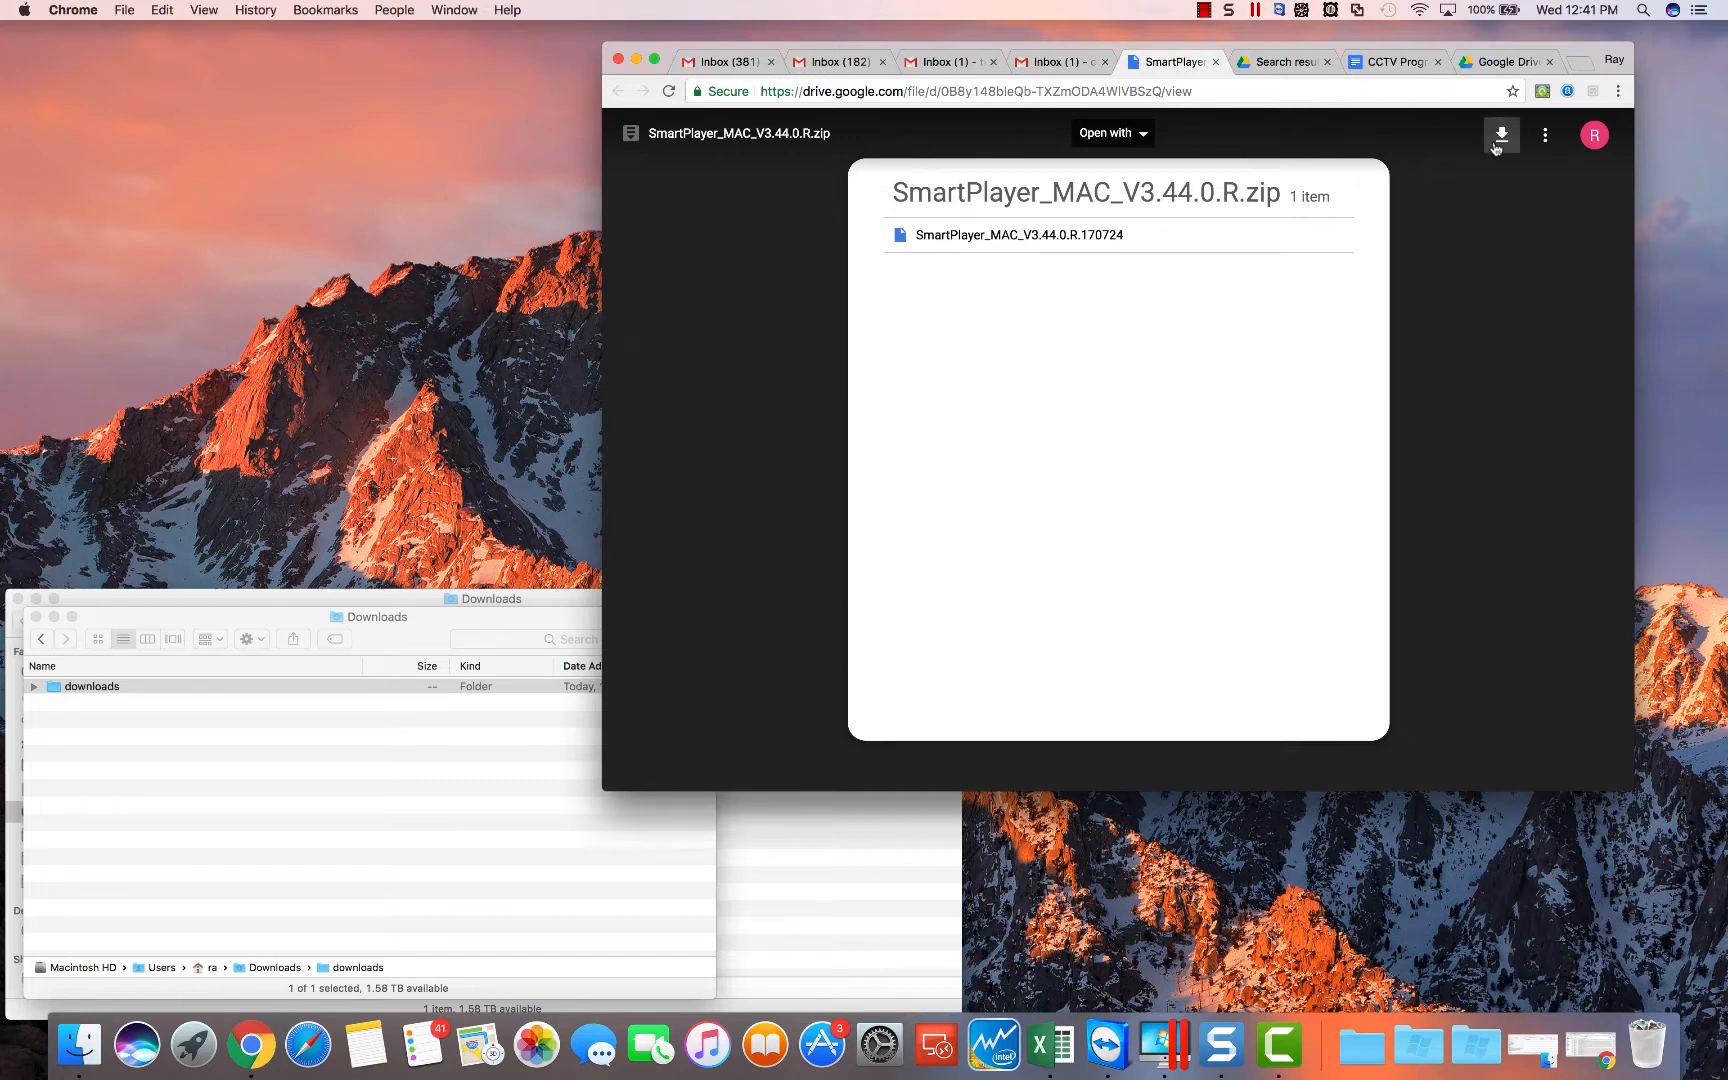
mouse_move(1500, 134)
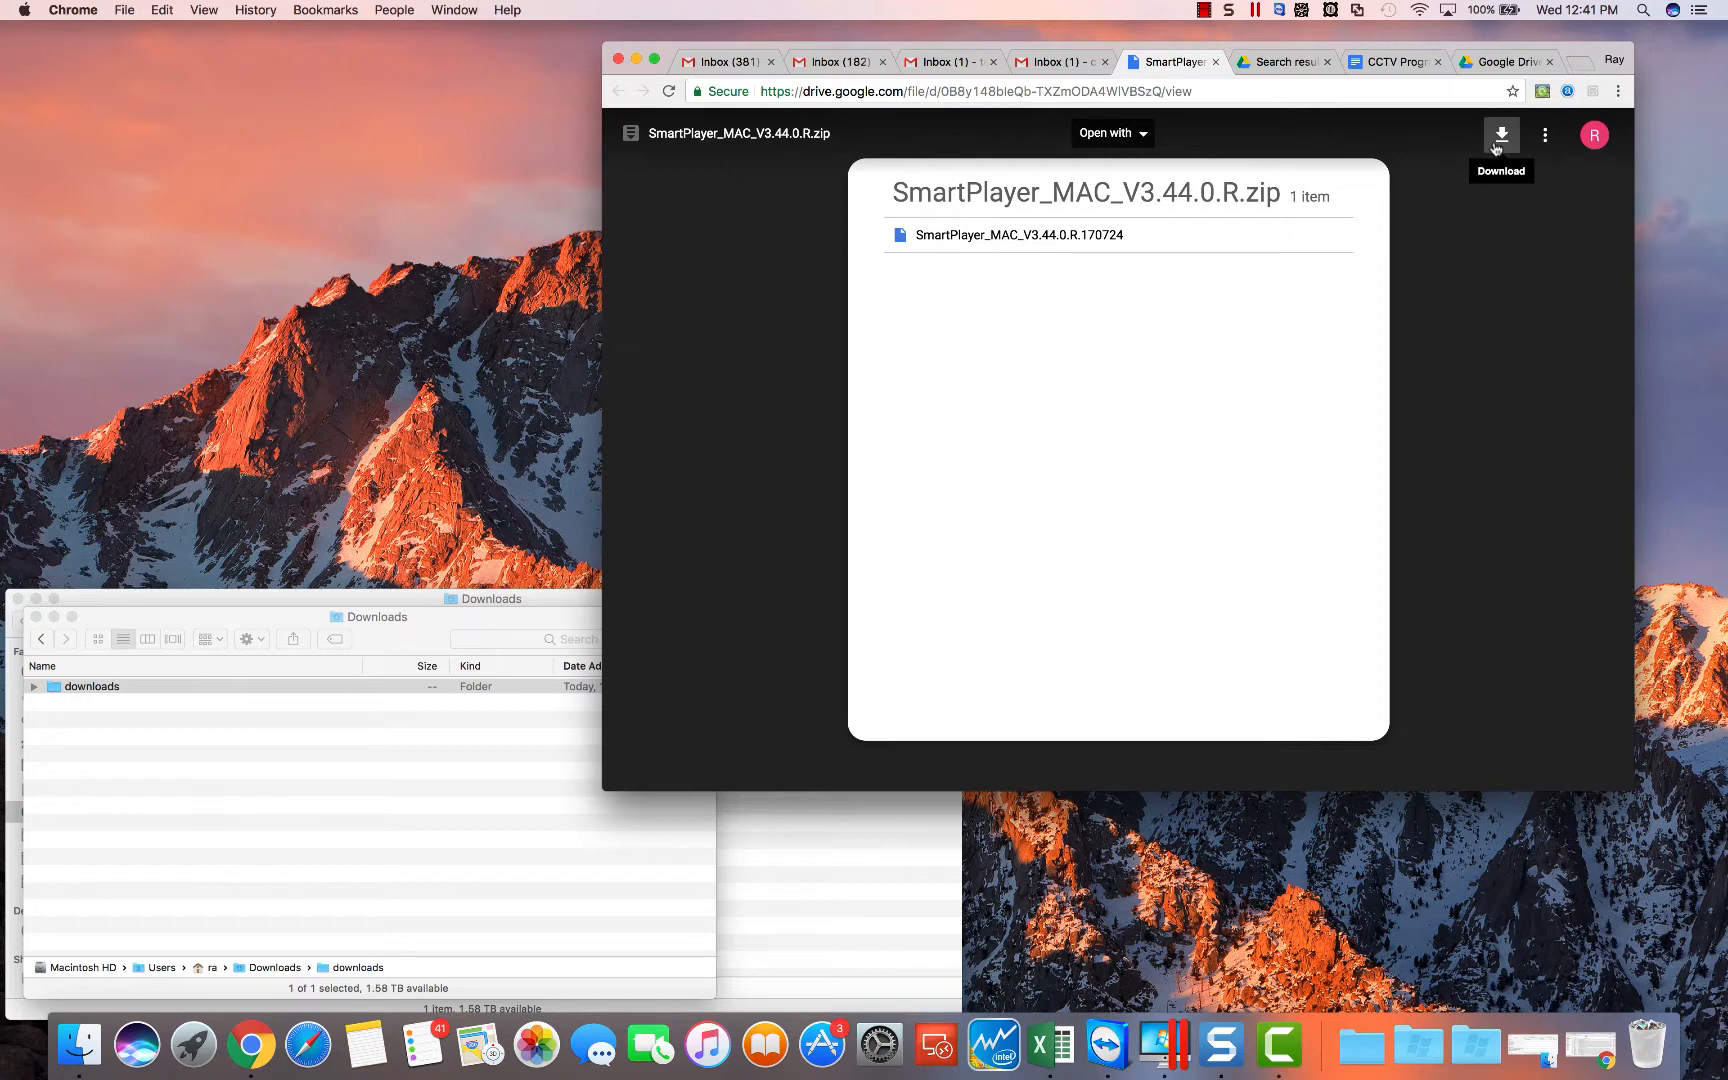
- Download SmartPlayer_MAC_V3.44.0.R.zip from the Drive preview into the Downloads folder
left_click(1500, 134)
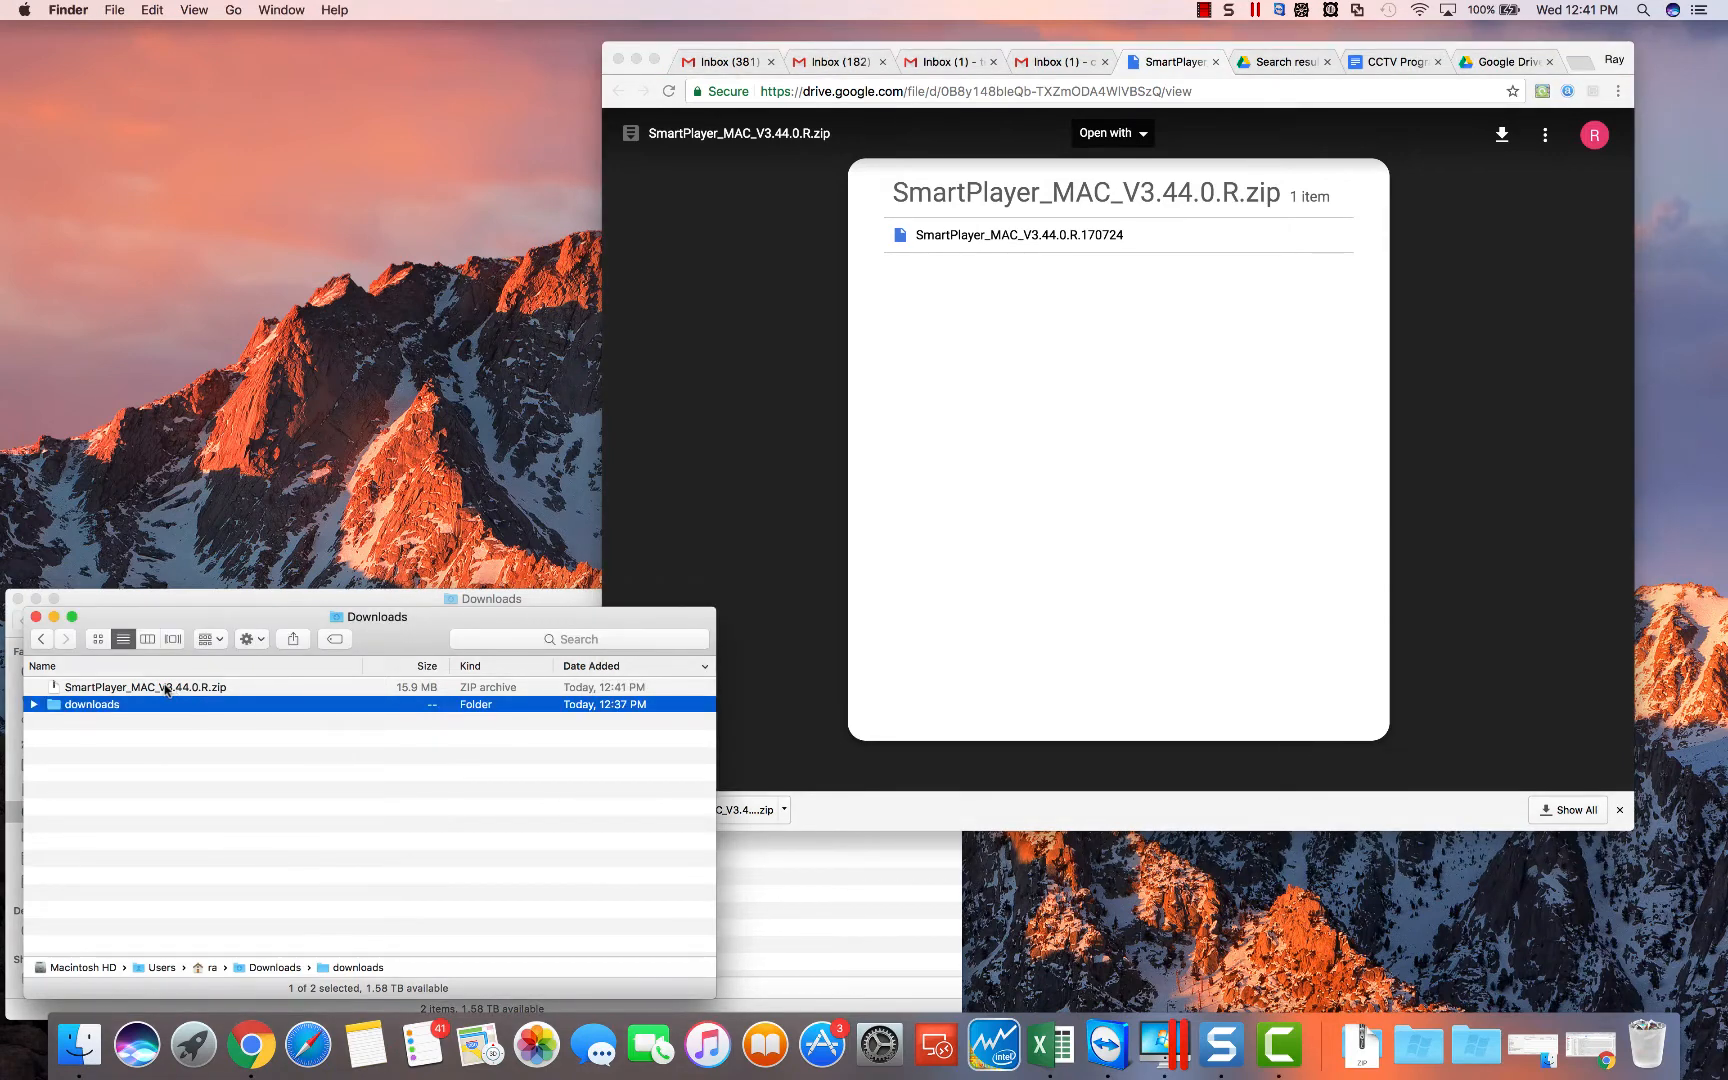
- Extract SmartPlayer_MAC_V3.44.0.R.zip so the Smart Player application appears in Downloads
double_click(144, 686)
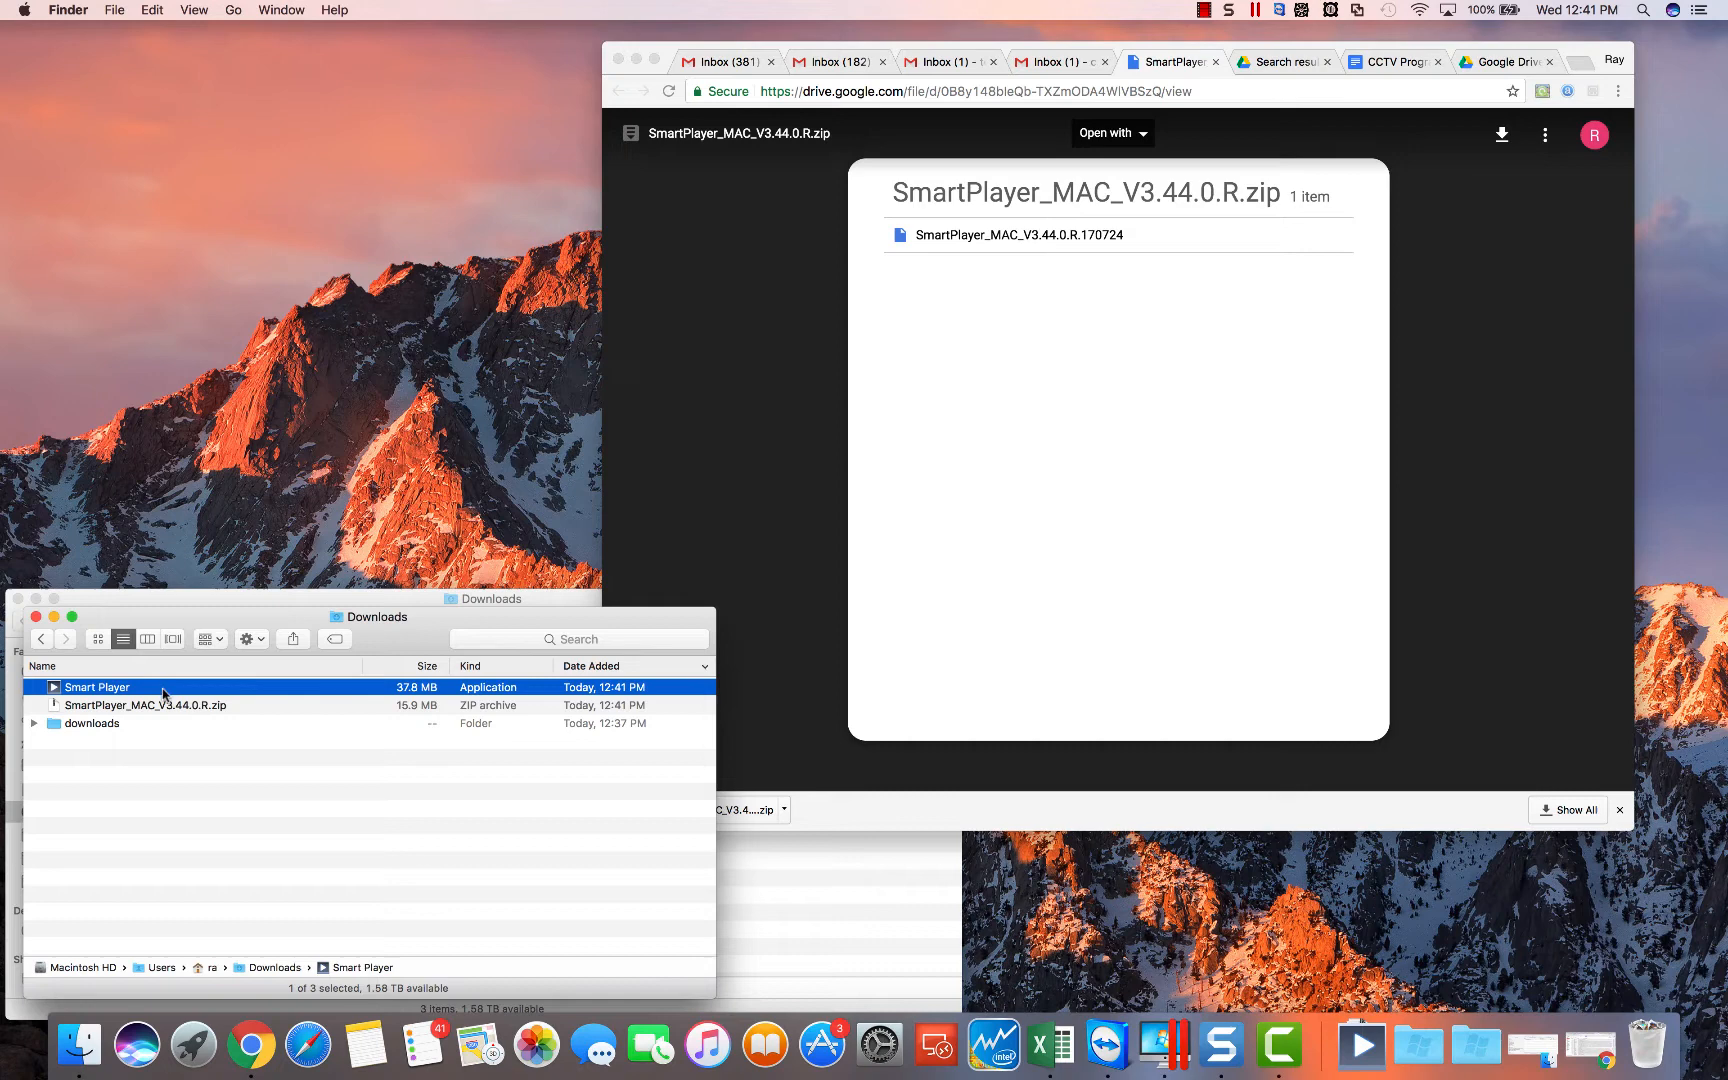
- Launch Smart Player past the downloaded-app warning and bring its four-pane play window forward
double_click(96, 686)
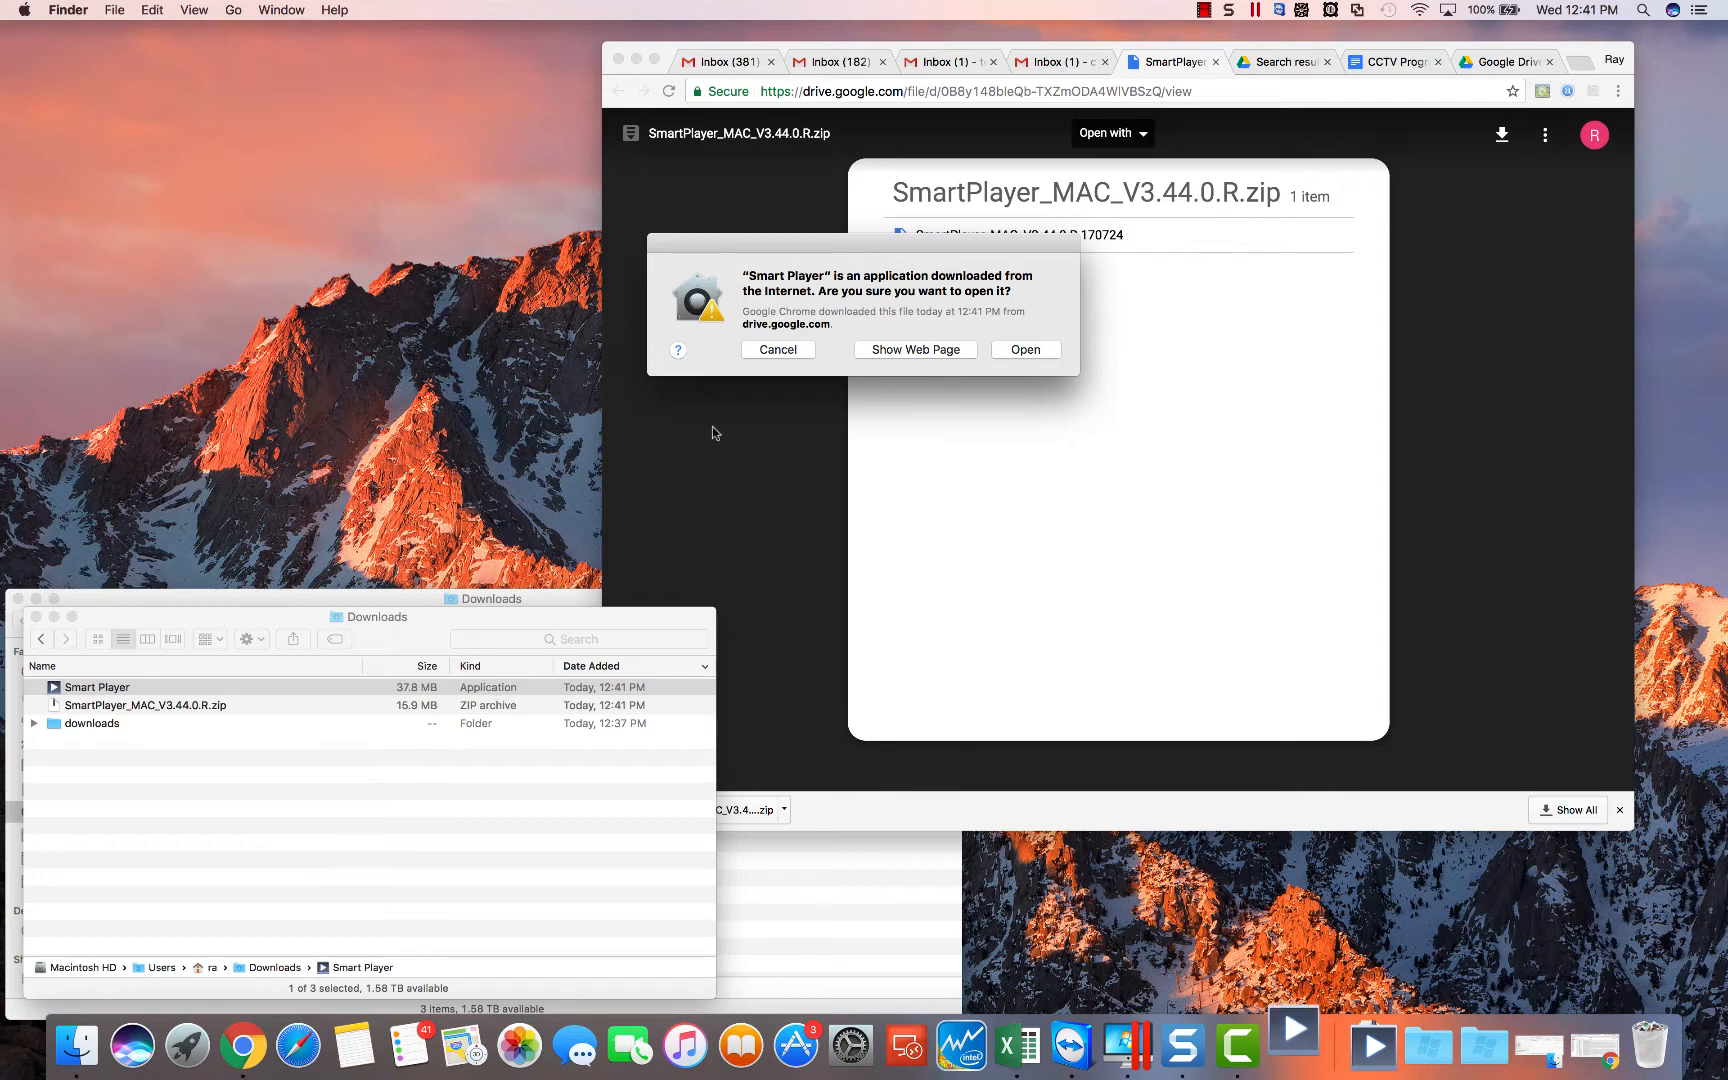
mouse_move(902, 250)
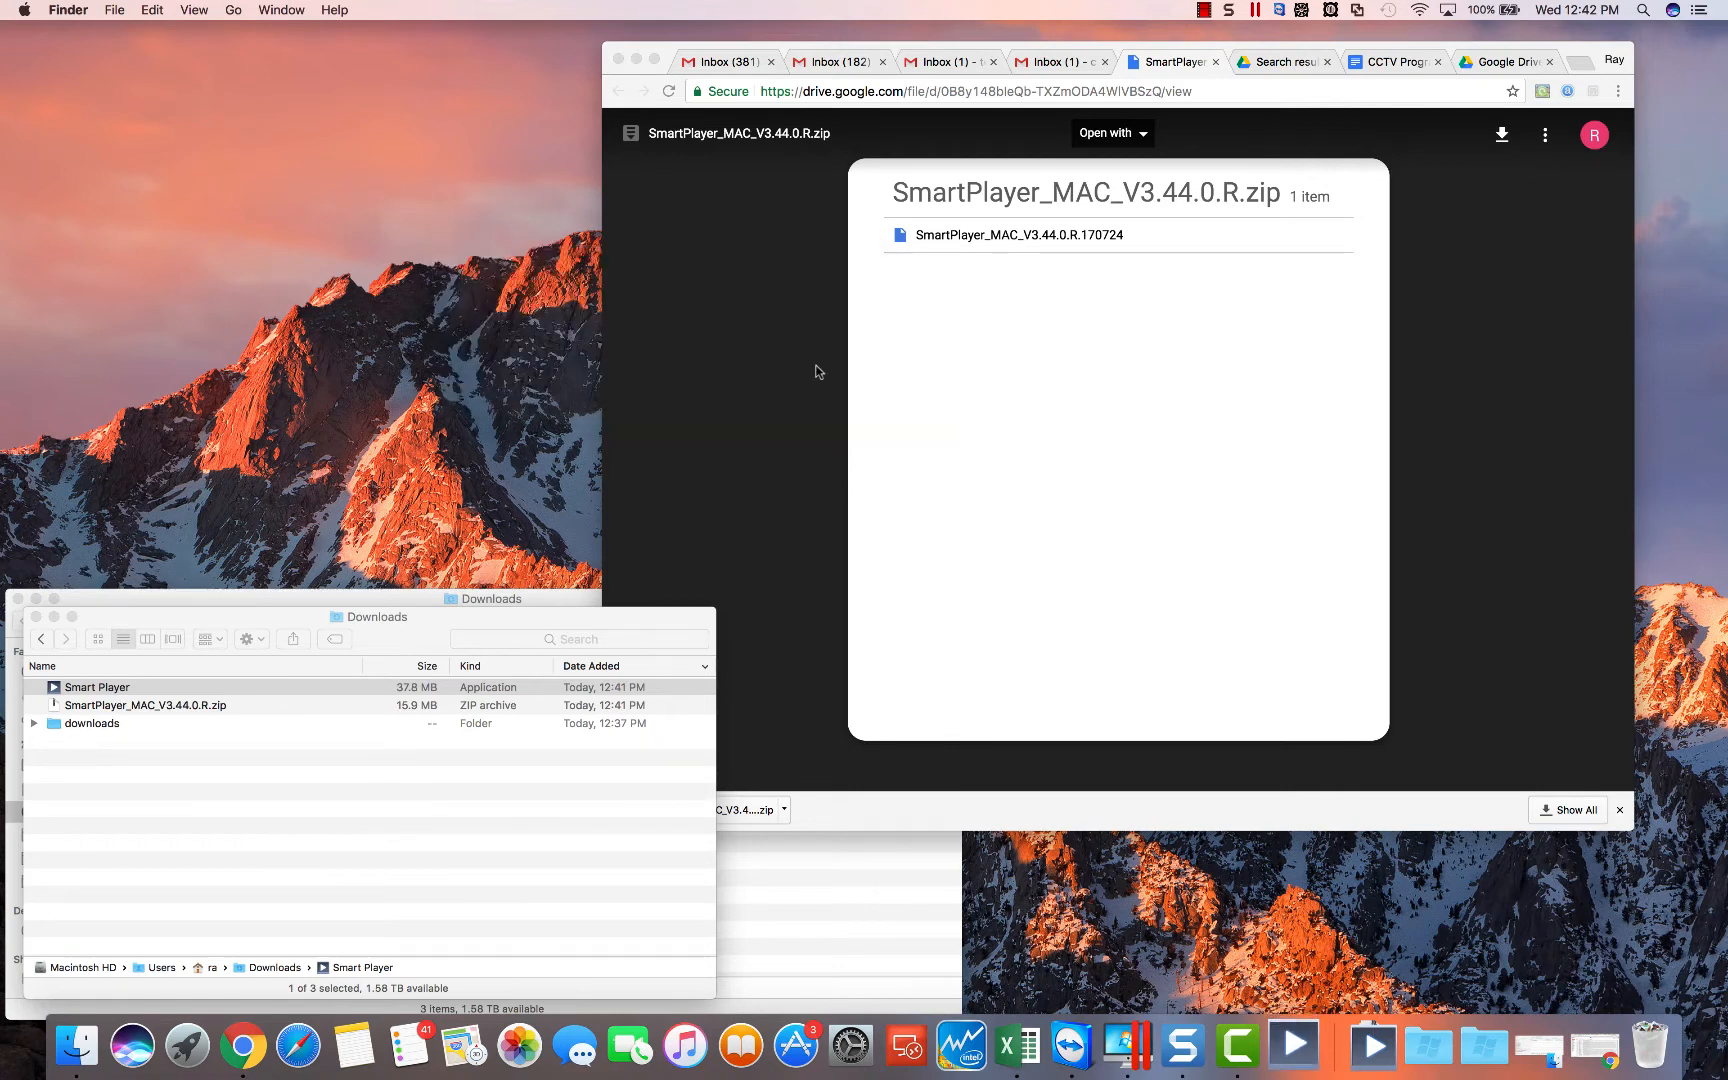
double_click(96, 686)
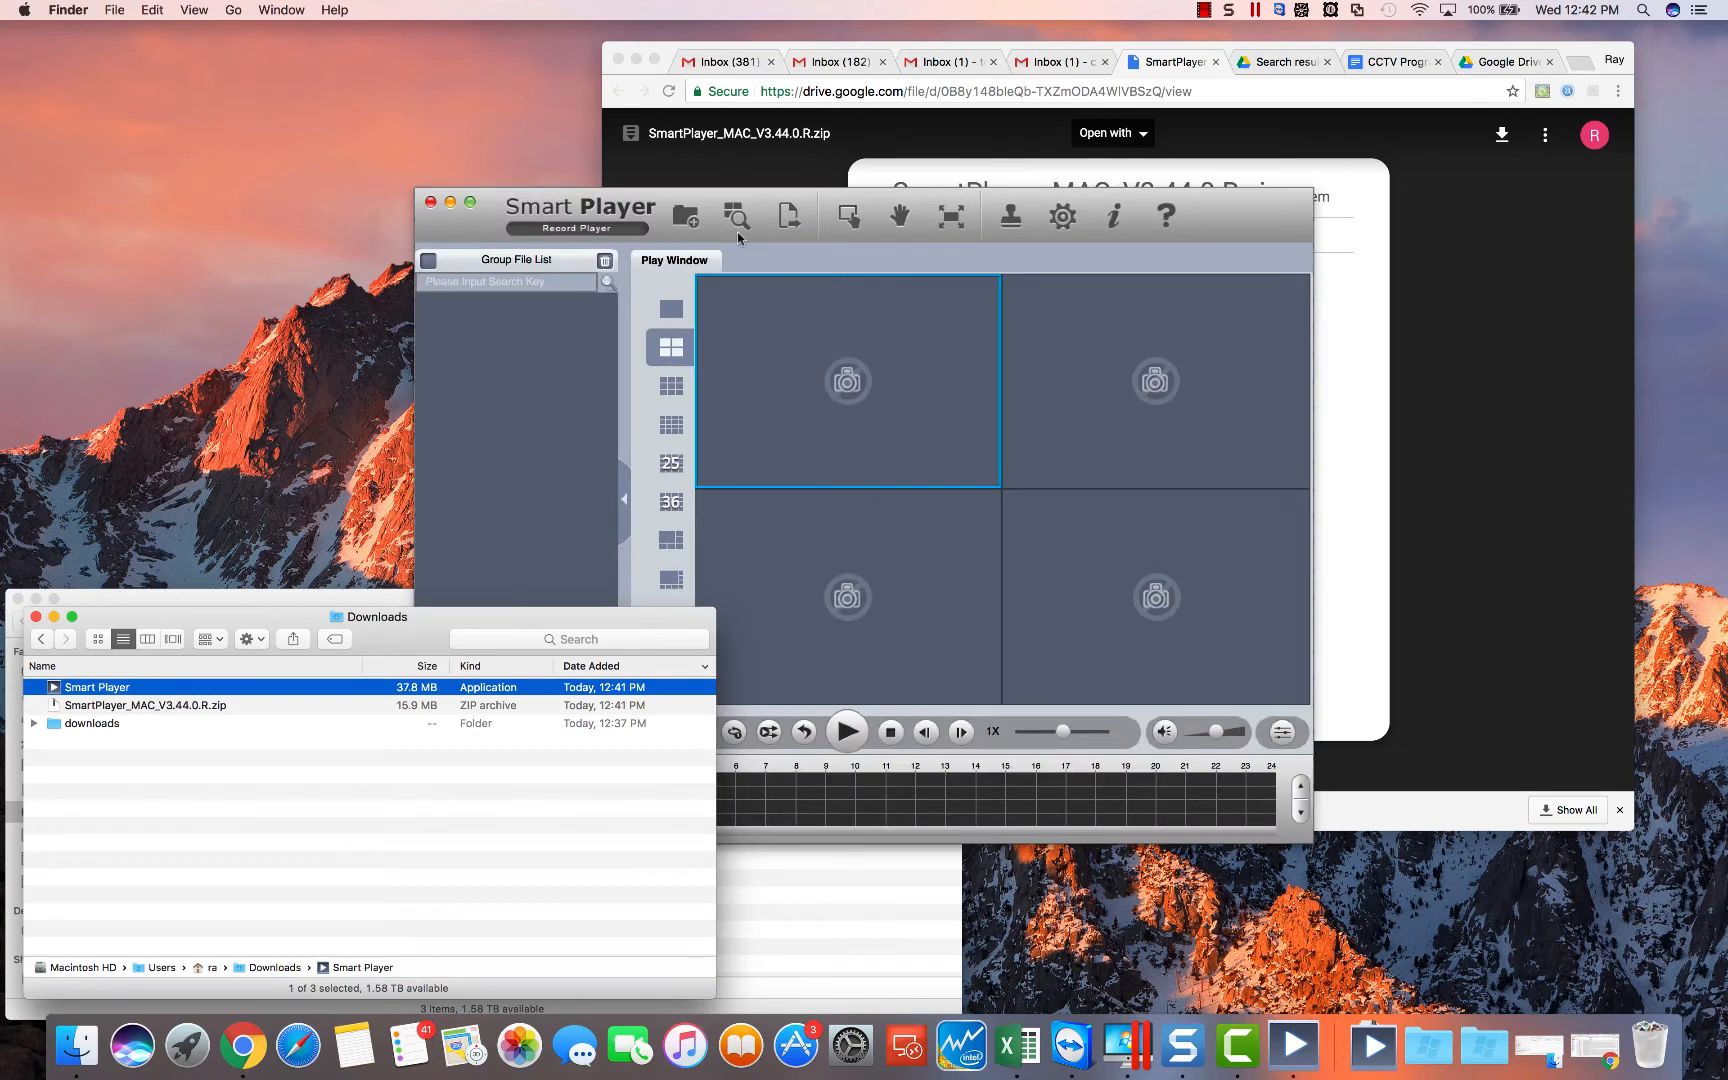
left_click(522, 362)
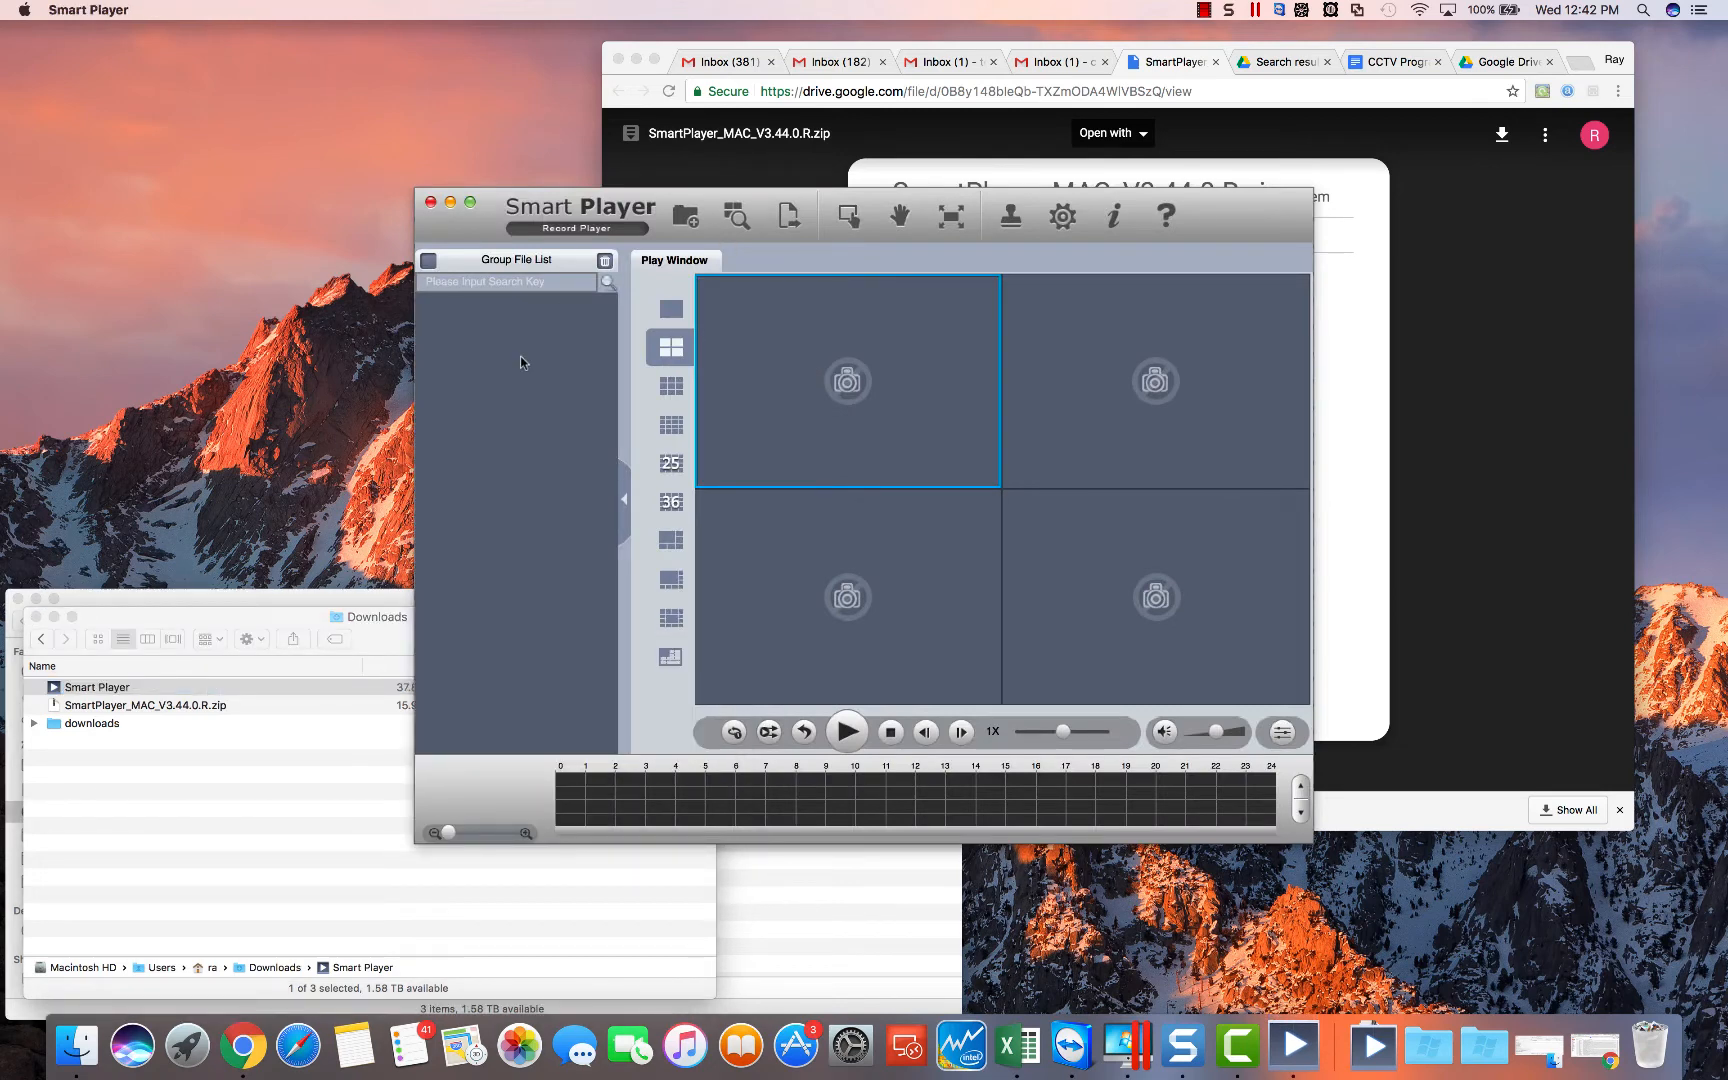
mouse_move(552, 392)
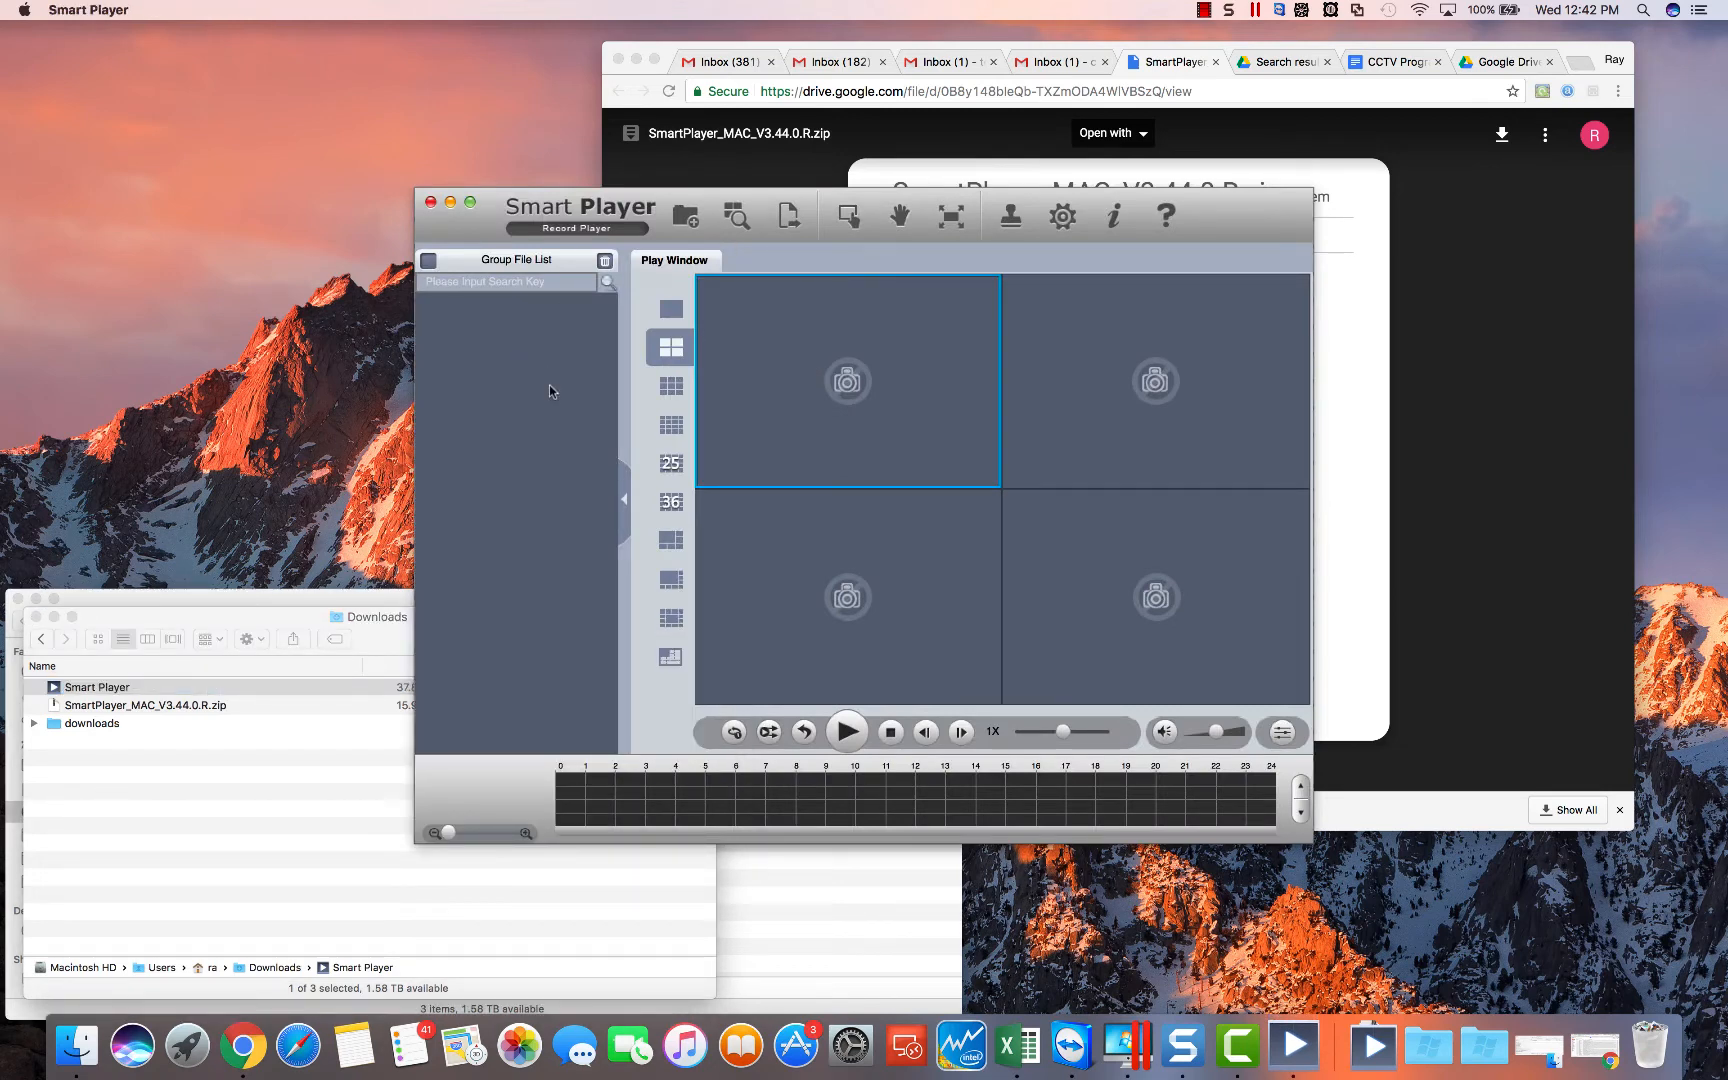